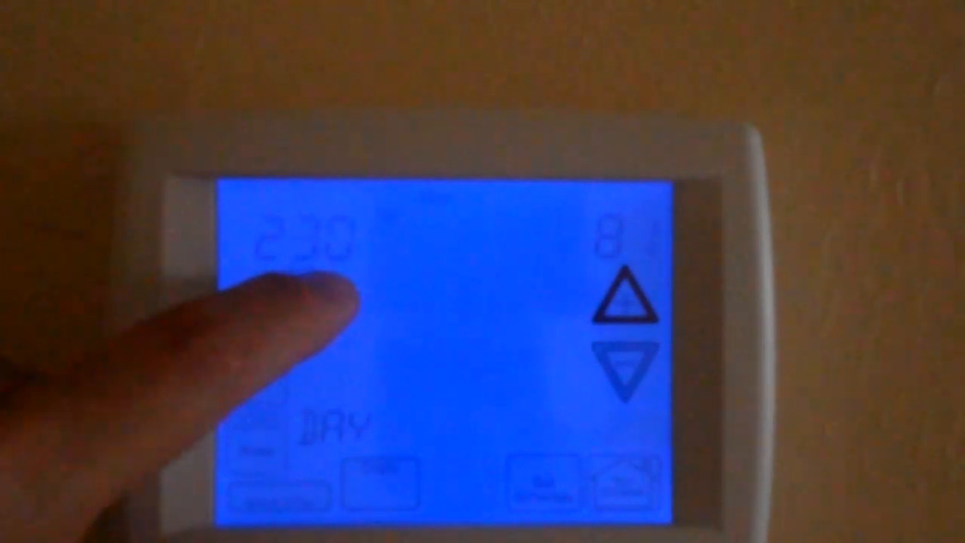
left_click(624, 308)
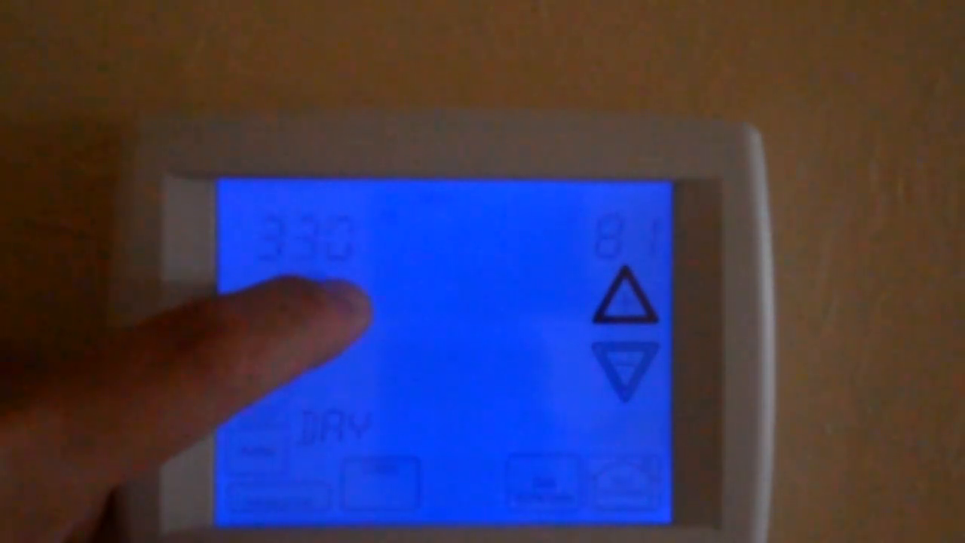
left_click(626, 362)
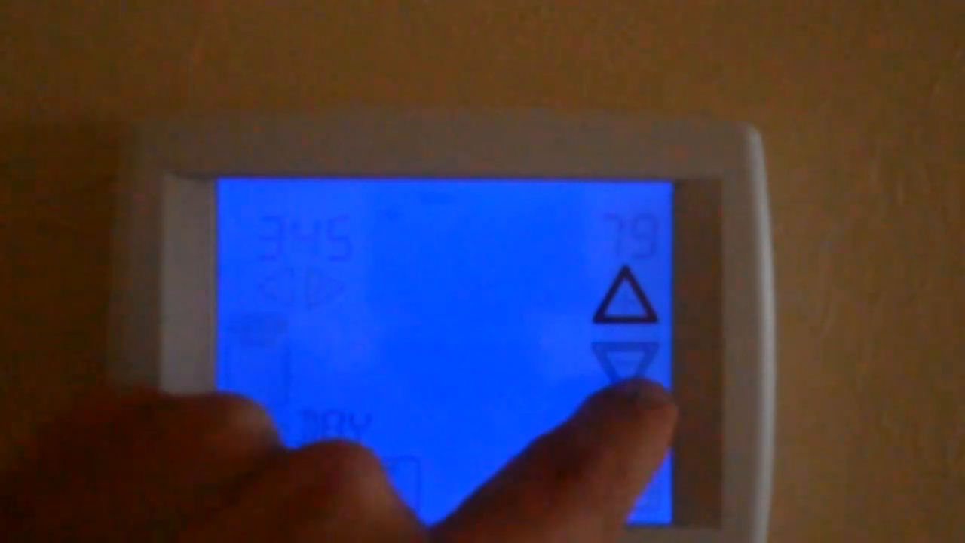
left_click(624, 362)
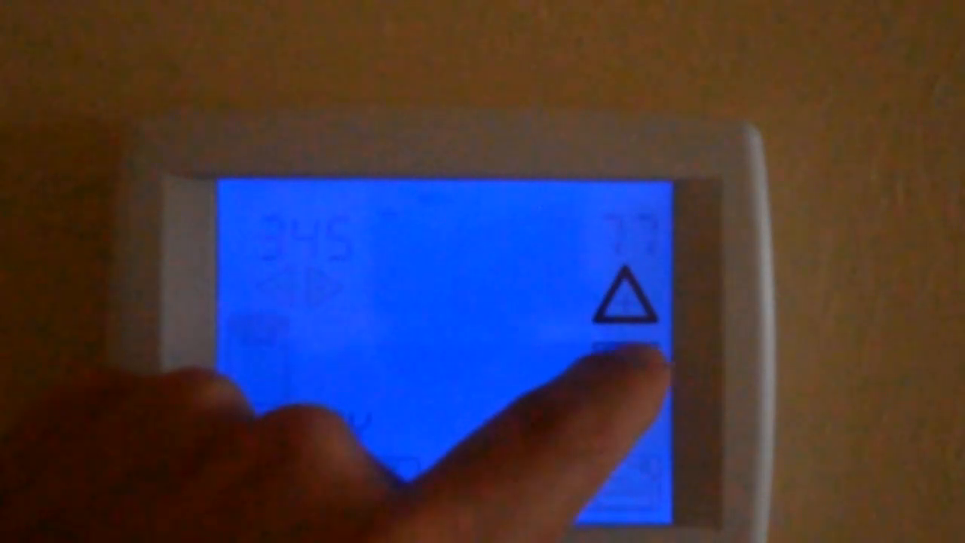
left_click(626, 294)
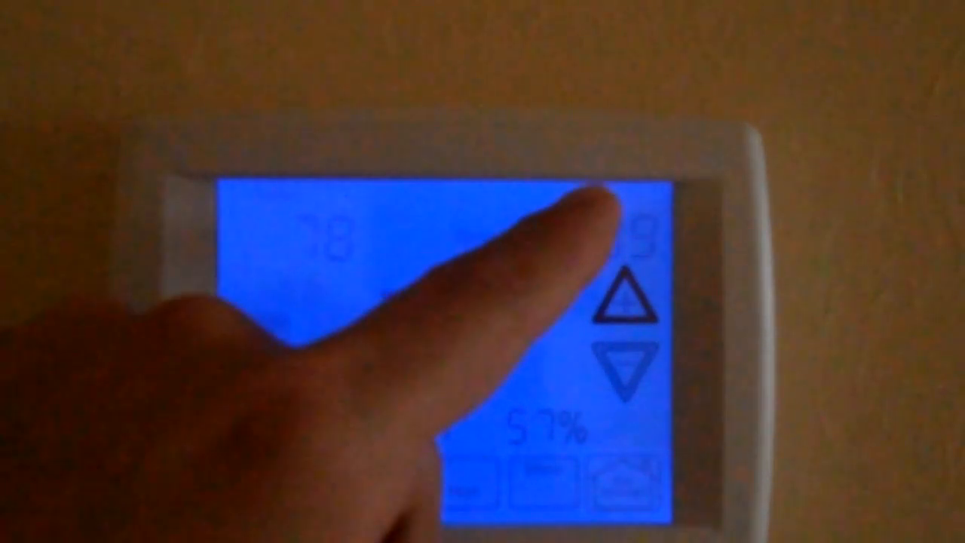